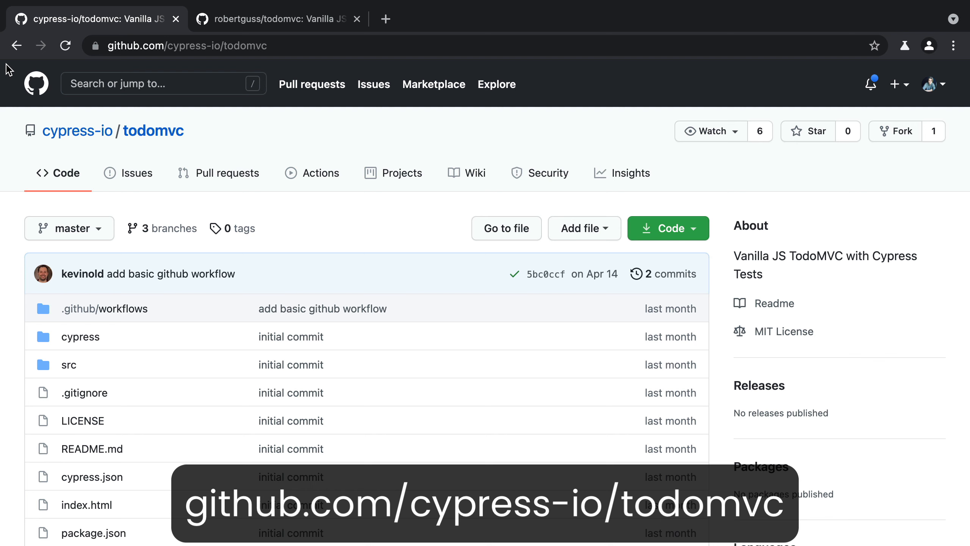
# Switch to the forked robertguss/todomvc repository.
pyautogui.click(277, 18)
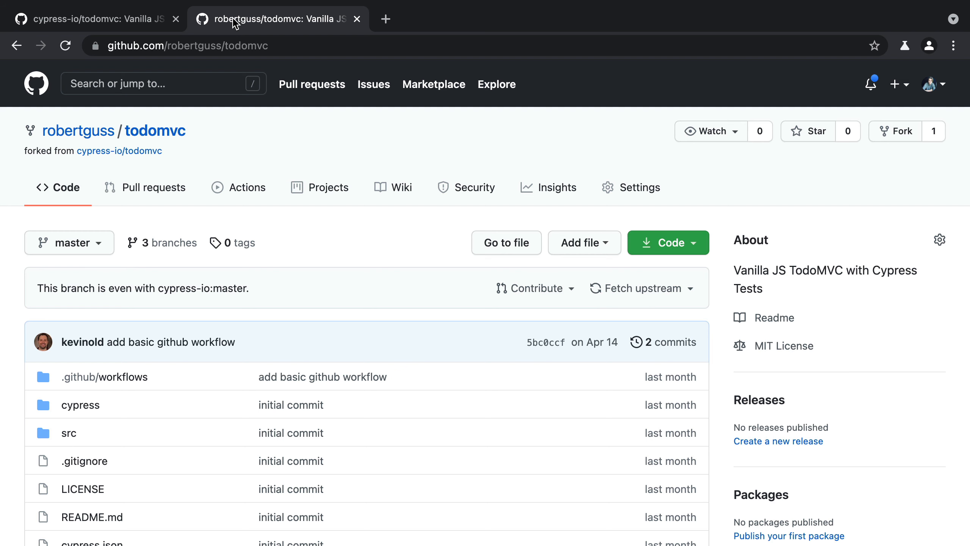
pyautogui.click(248, 187)
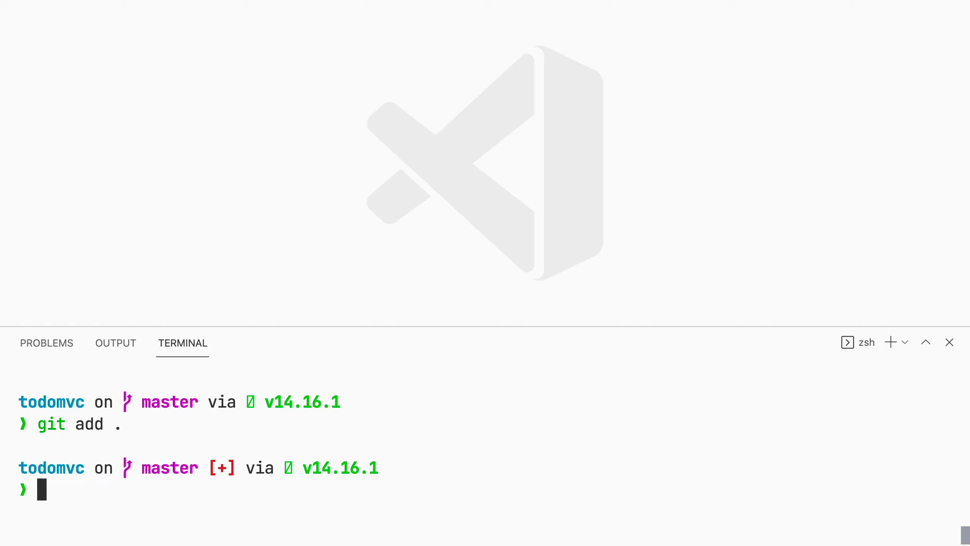
# Commit as "trigger workflow", push to the fork, and view the resulting Cypress Tests run.
pyautogui.write('git commit -m "trigger workflow"')
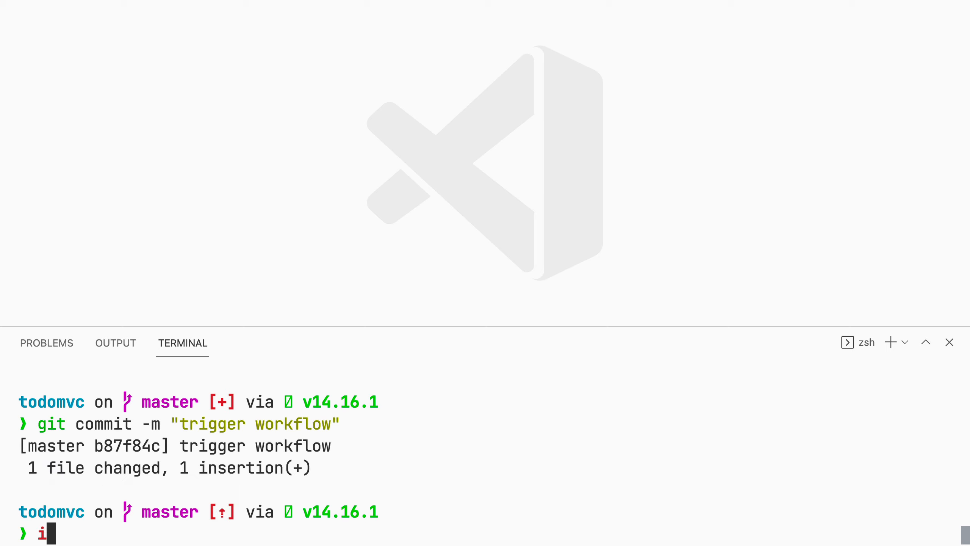
pyautogui.press('Return')
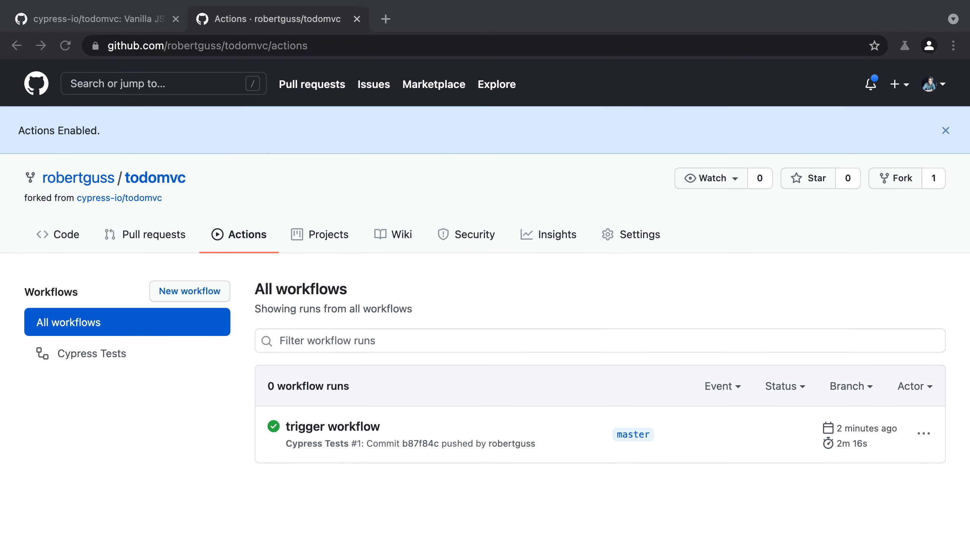
pyautogui.moveTo(308, 432)
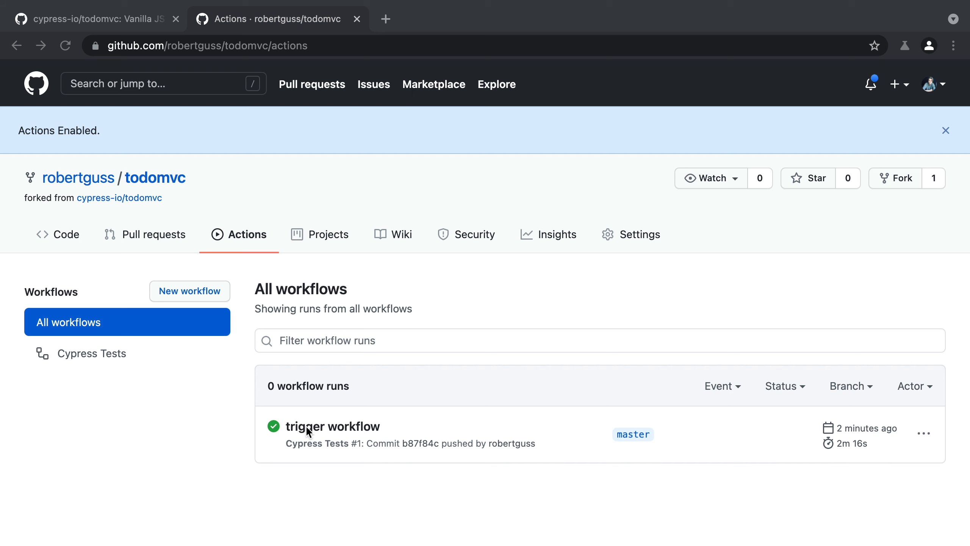
pyautogui.click(332, 425)
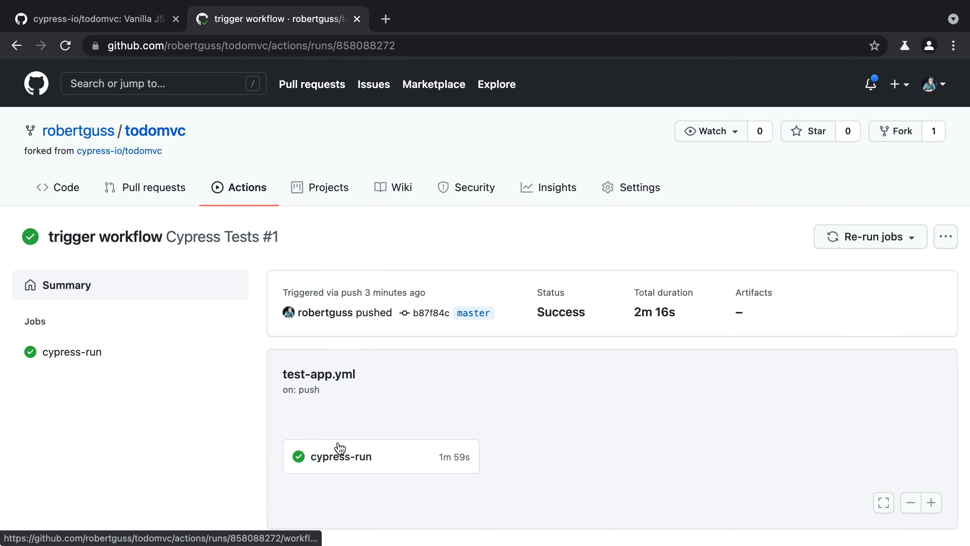
# View the cypress-run job's logs showing Set up job, Checkout and Cypress run succeeded.
pyautogui.click(338, 457)
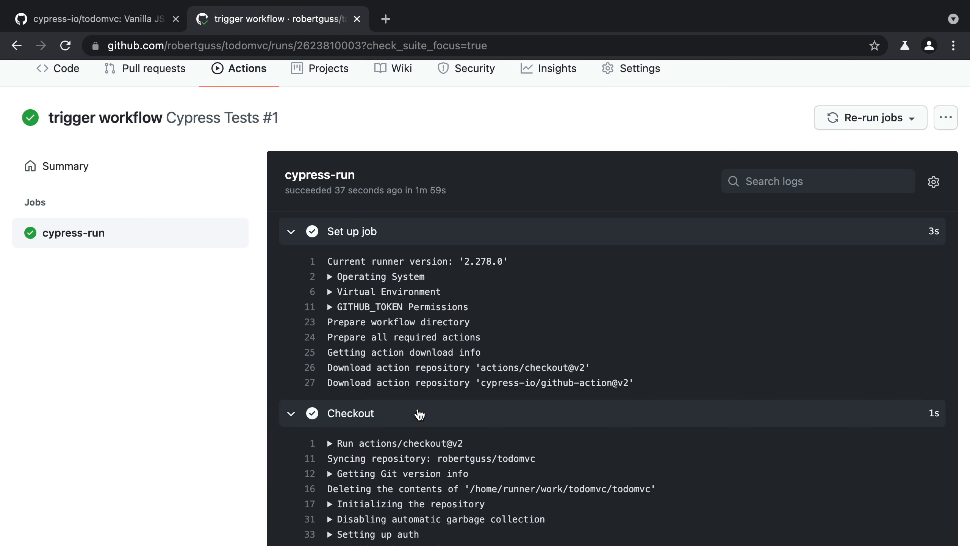
pyautogui.scroll(-3)
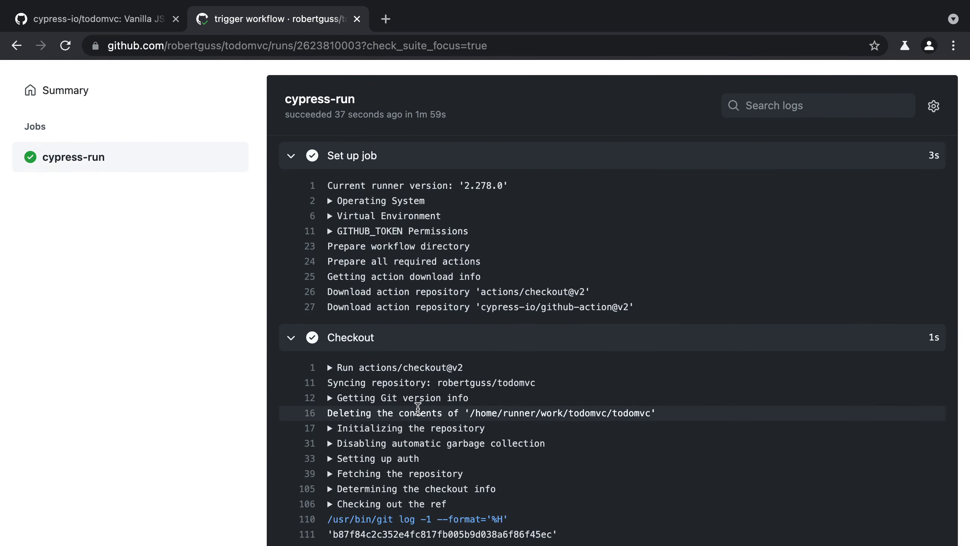
pyautogui.scroll(-3)
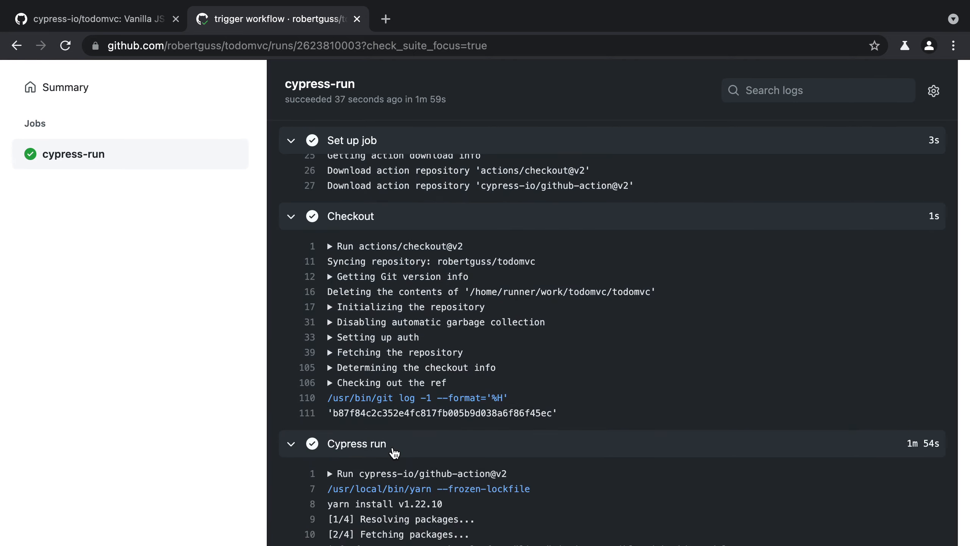
pyautogui.scroll(-3)
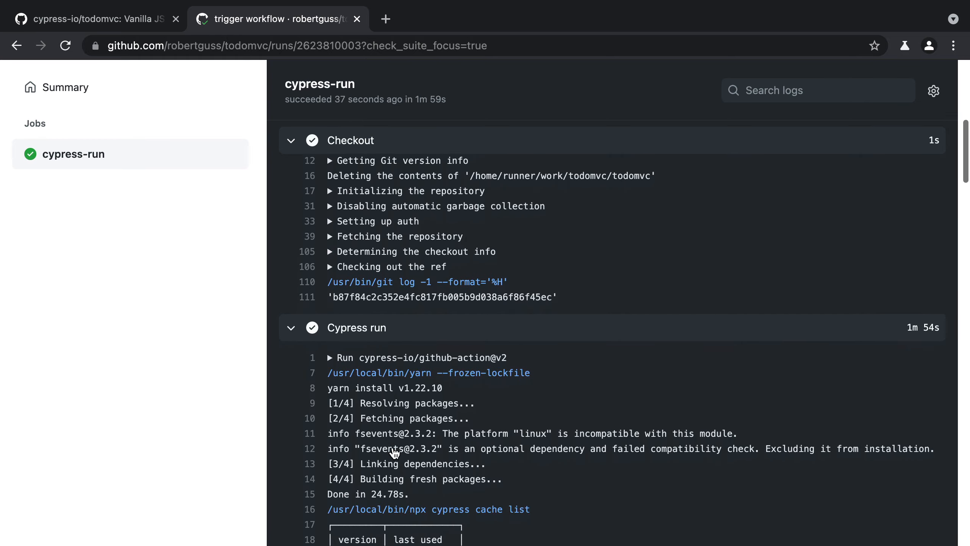
pyautogui.scroll(-3)
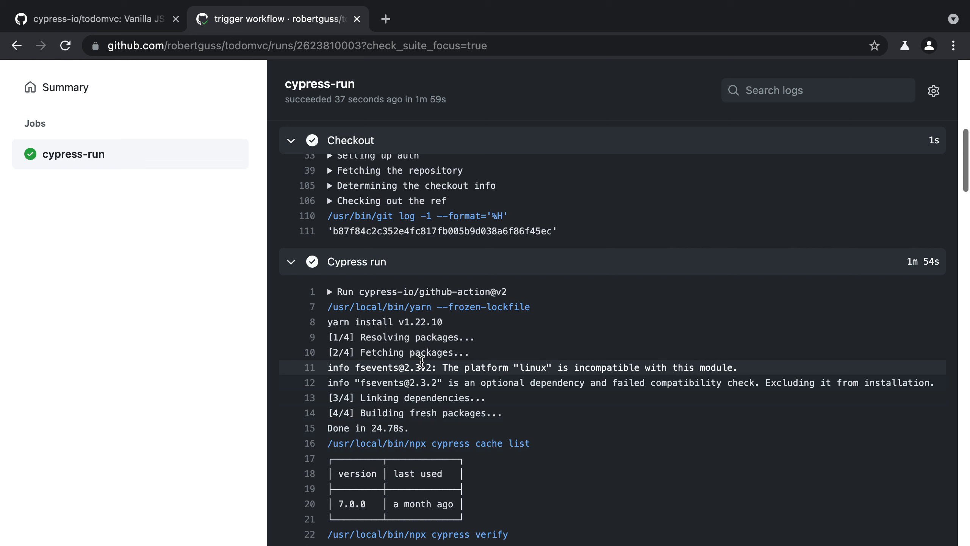
pyautogui.doubleClick(383, 321)
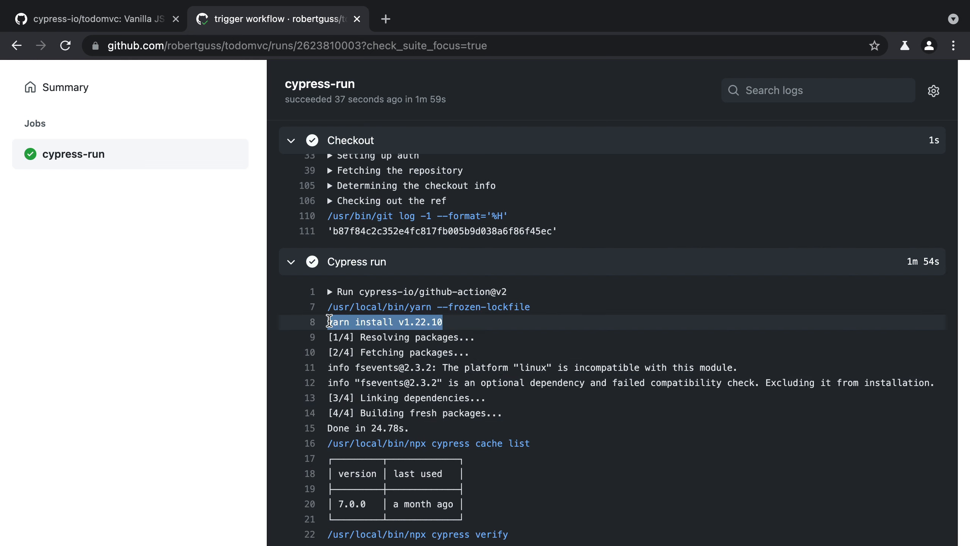
pyautogui.scroll(-3)
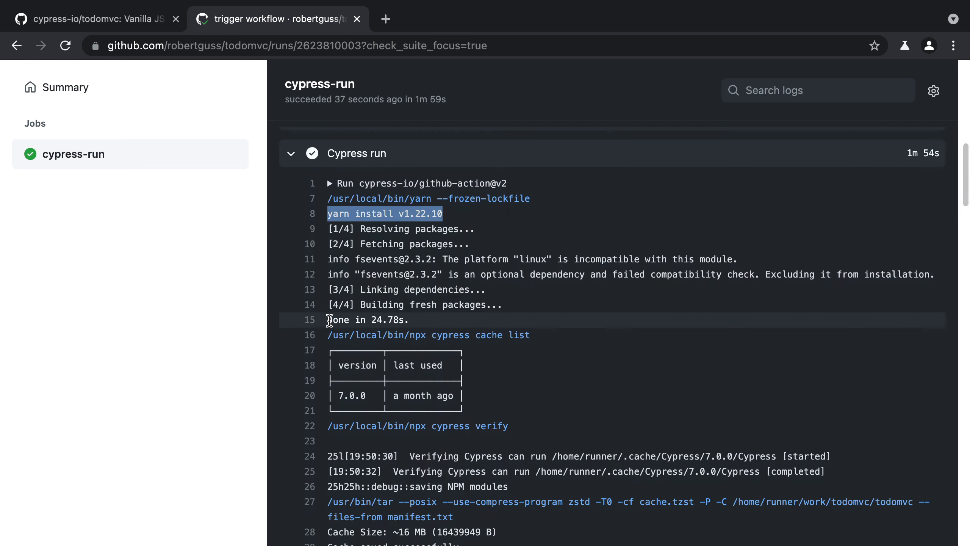
pyautogui.scroll(-3)
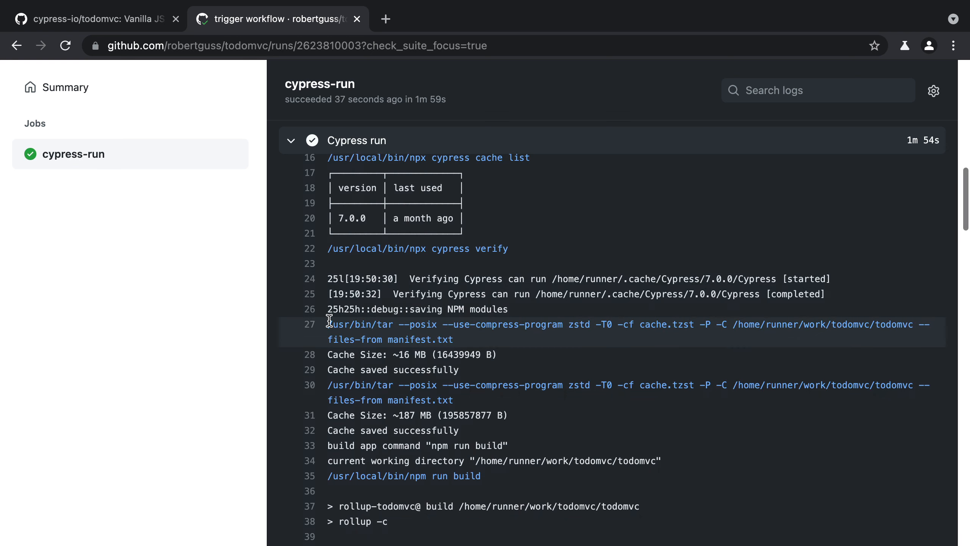
pyautogui.scroll(-3)
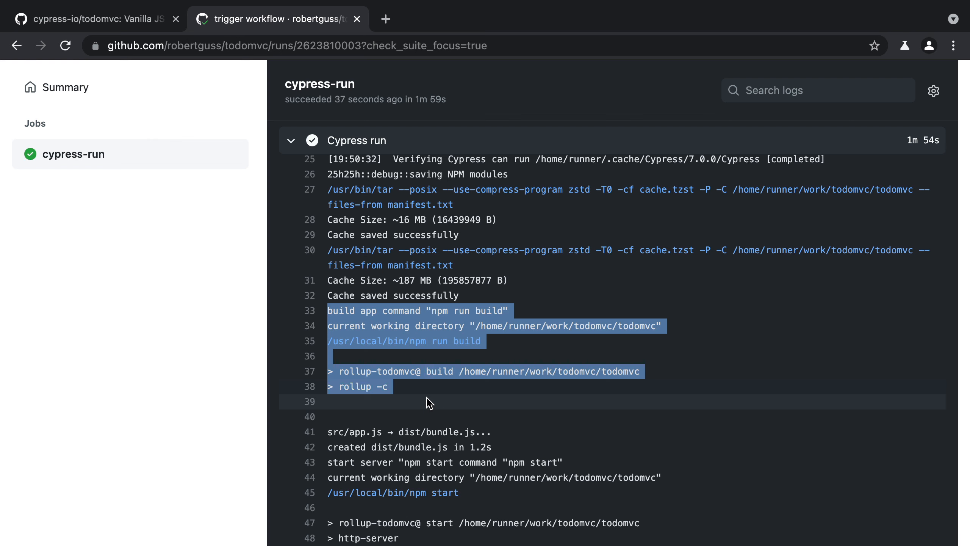
pyautogui.scroll(-3)
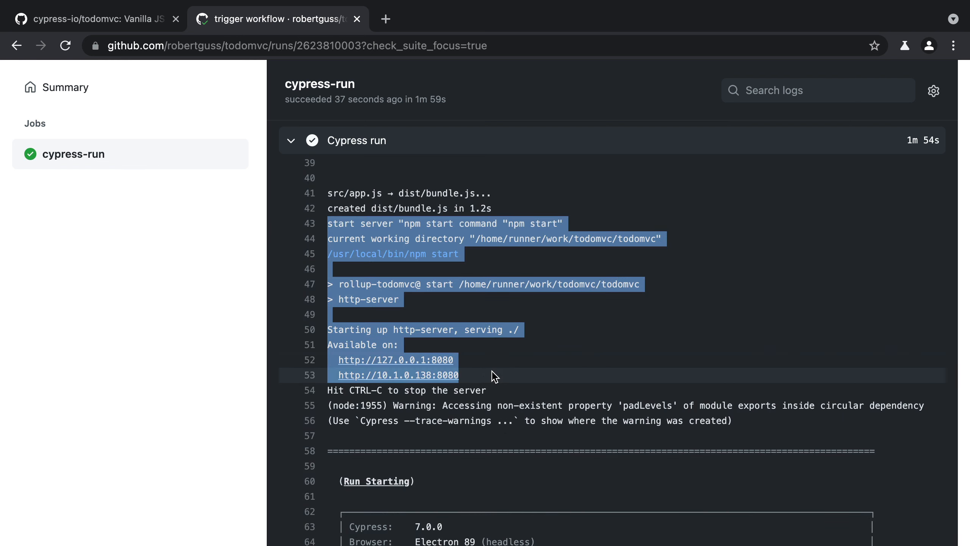
pyautogui.scroll(-3)
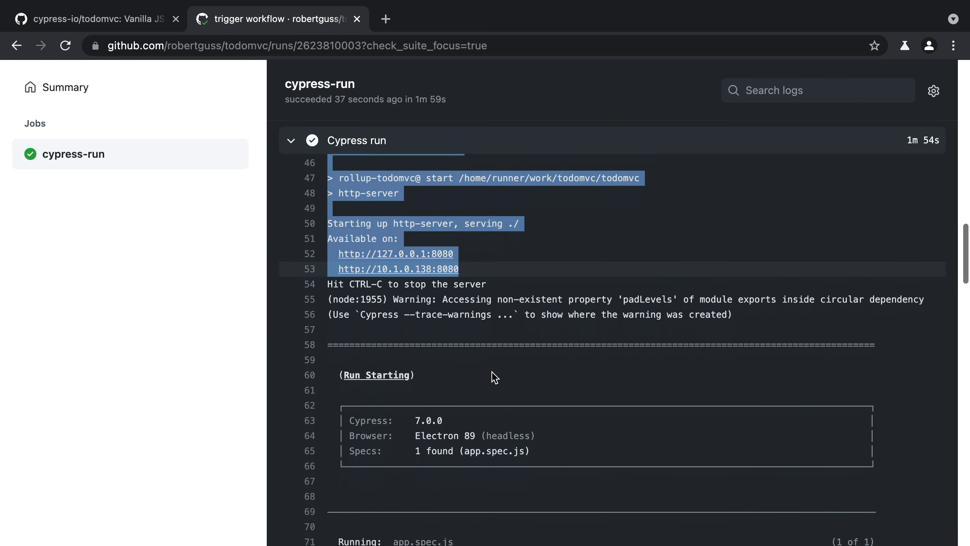
pyautogui.scroll(-3)
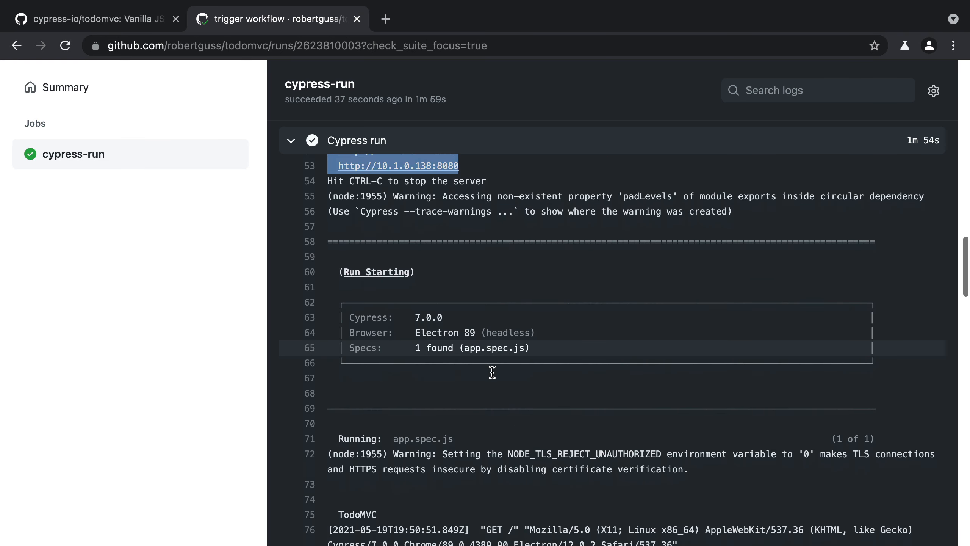
pyautogui.scroll(-3)
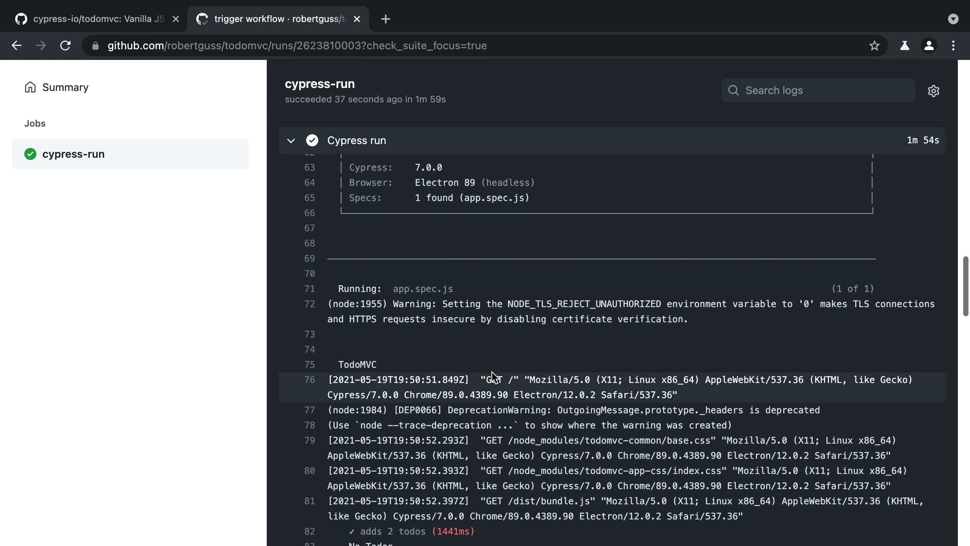
pyautogui.scroll(-3)
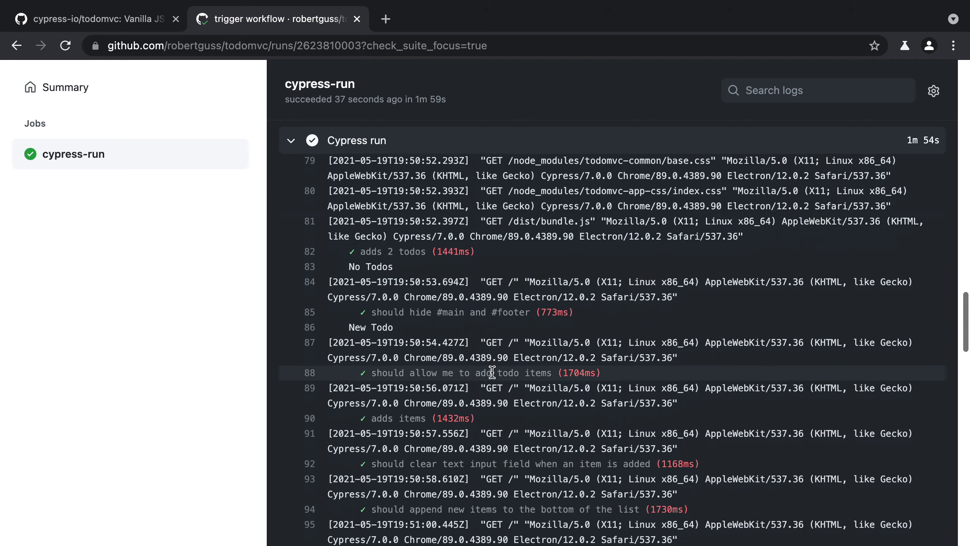
pyautogui.scroll(-3)
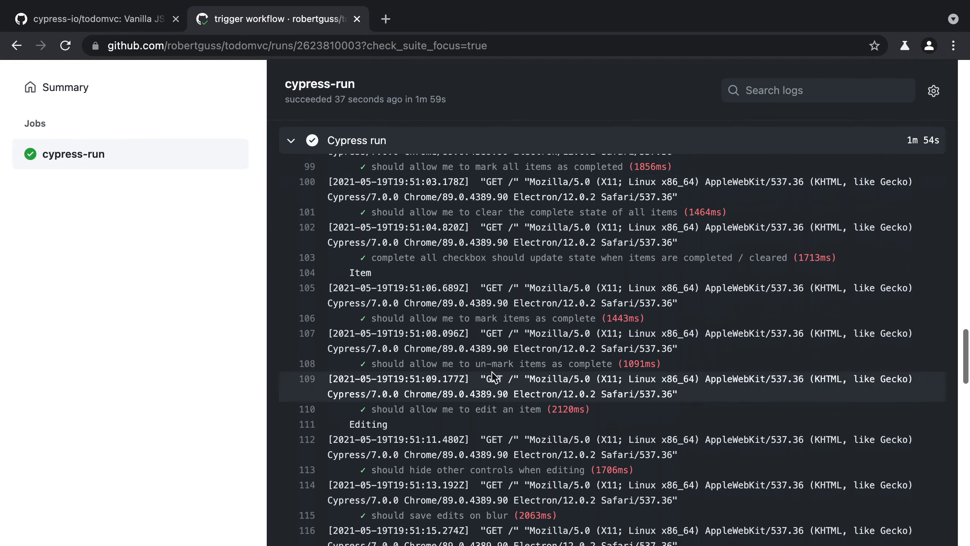
pyautogui.scroll(-3)
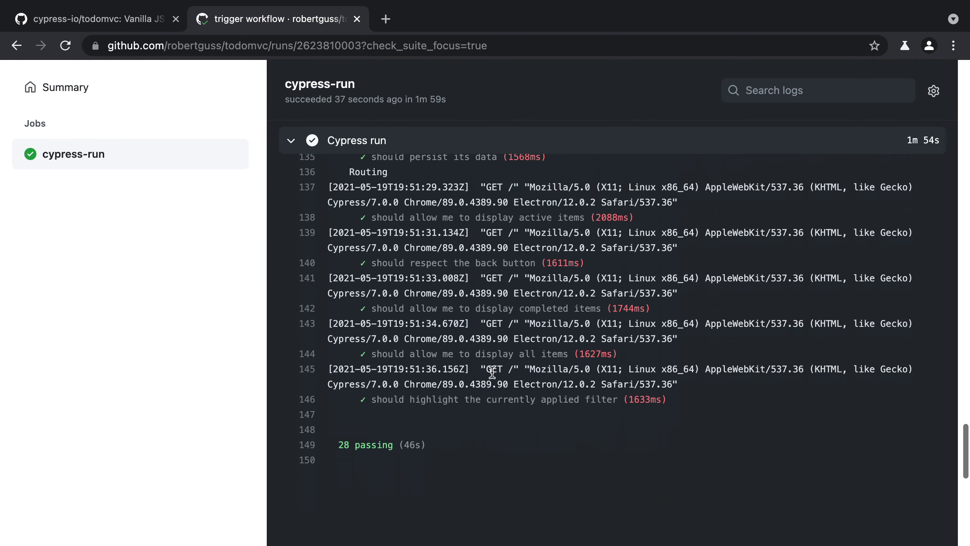
pyautogui.scroll(-3)
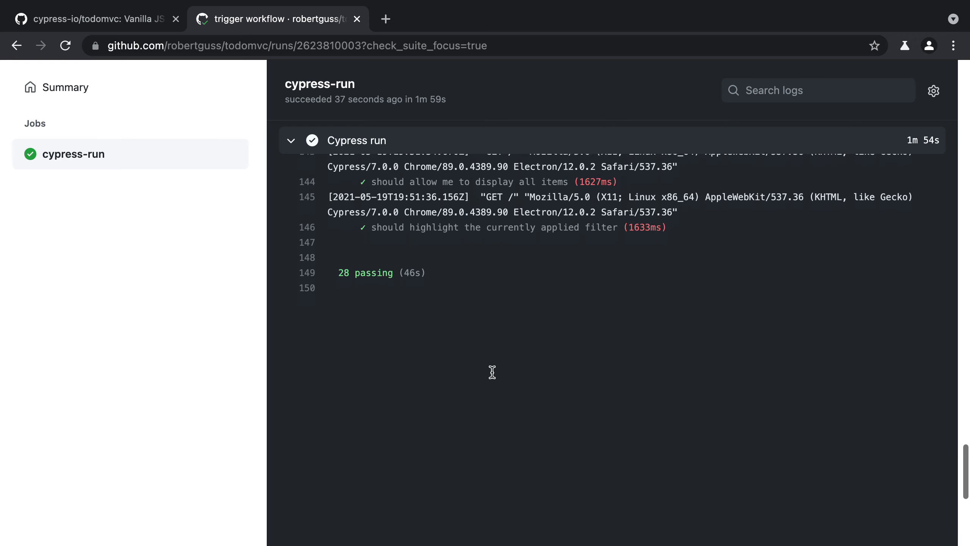
pyautogui.scroll(-3)
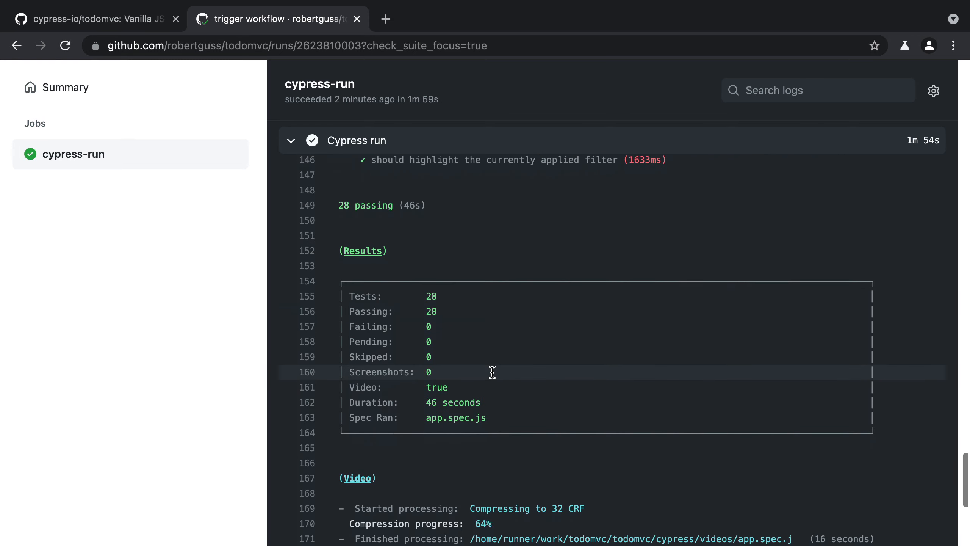
pyautogui.scroll(-3)
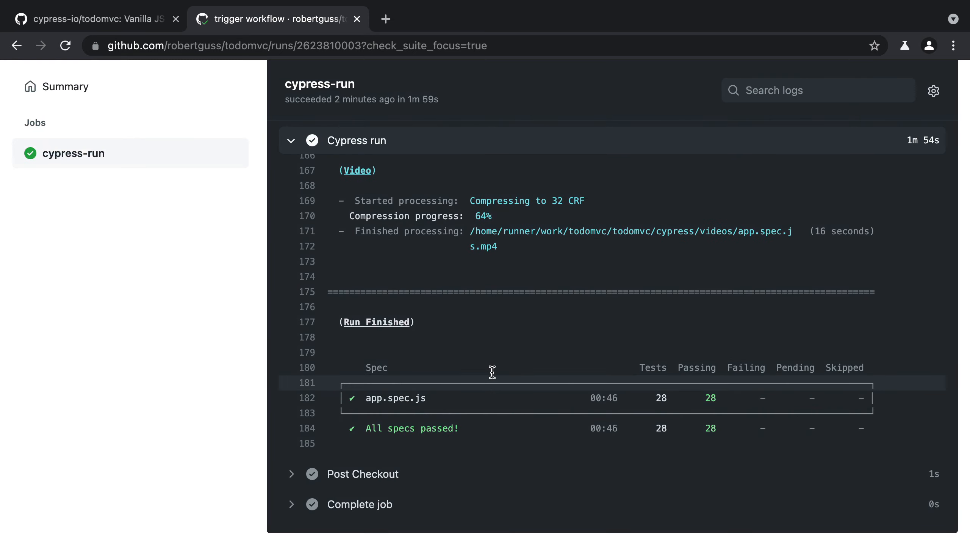